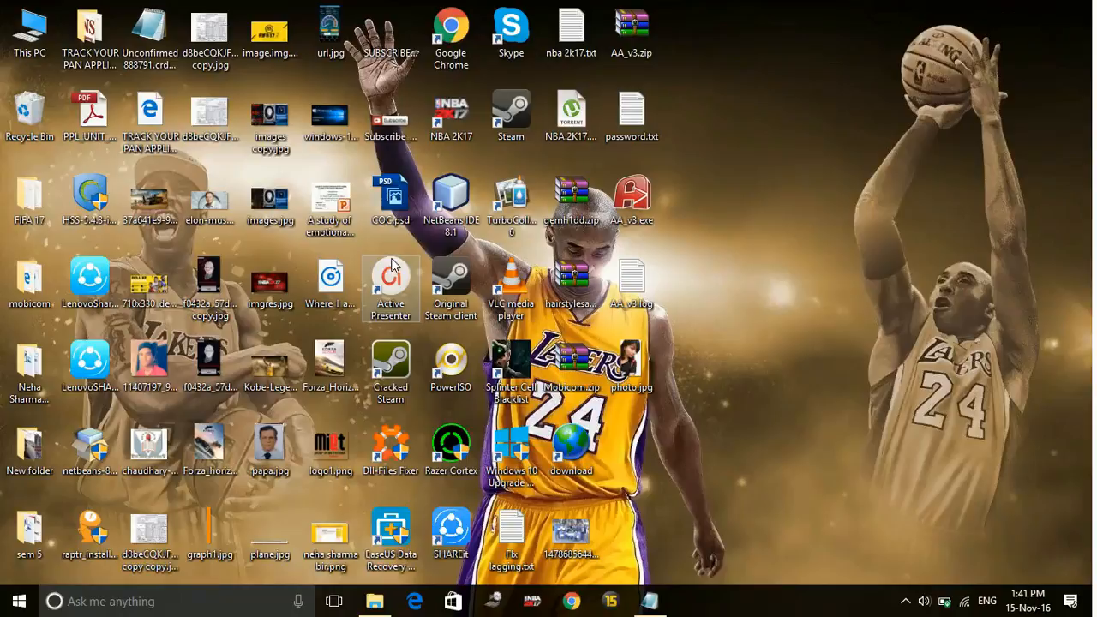
pyautogui.moveTo(451, 117)
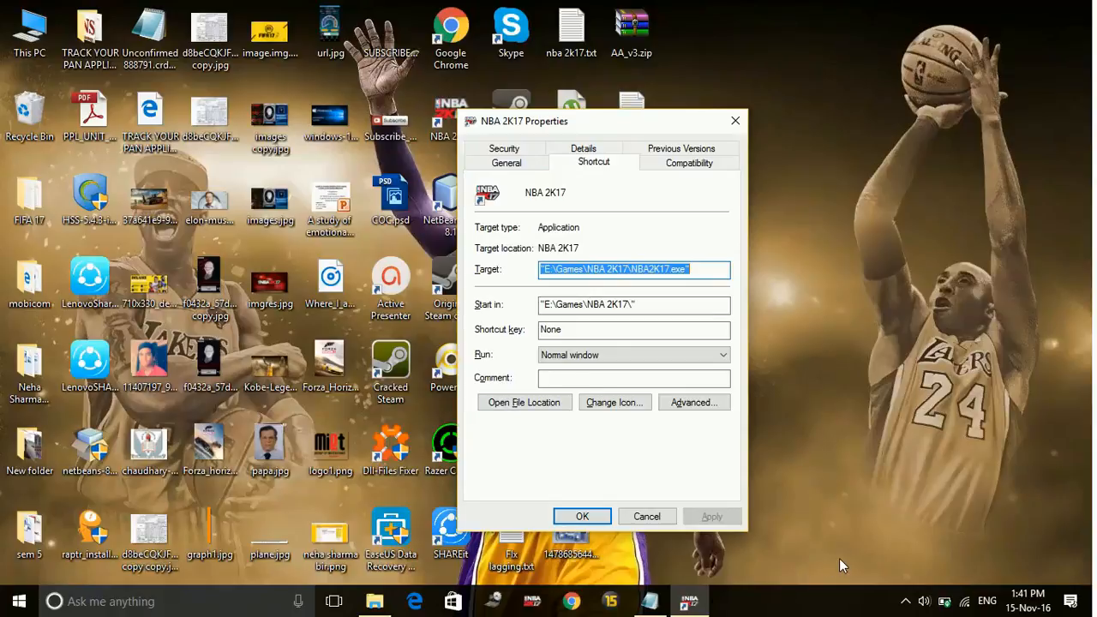
# Step: Set the shortcut's Run mode to Normal window and close the Properties dialog
pyautogui.click(905, 601)
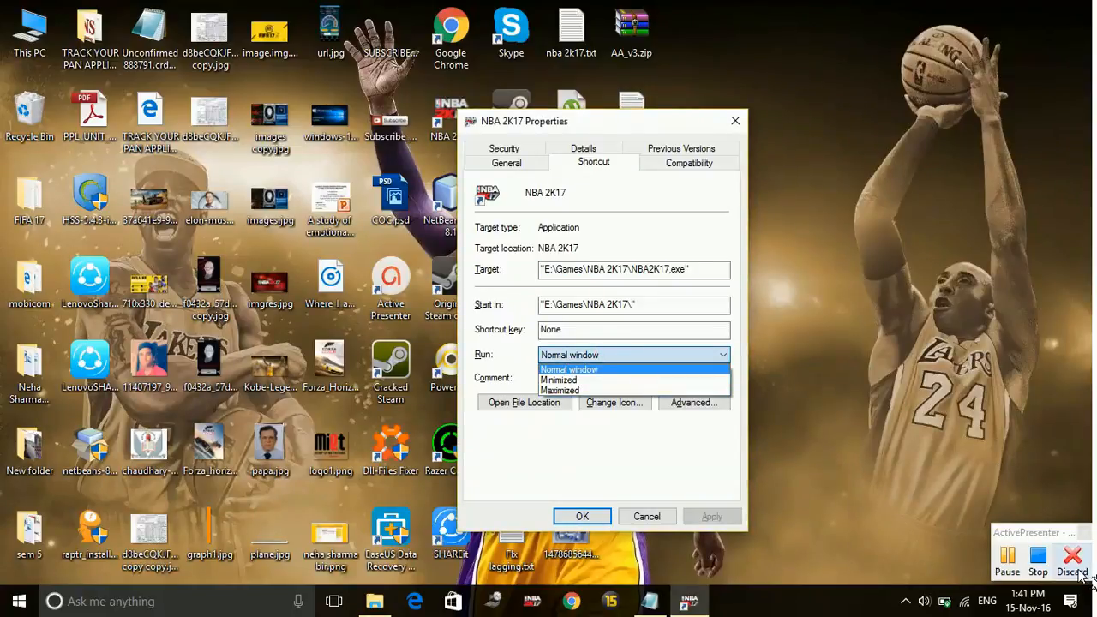
pyautogui.click(569, 371)
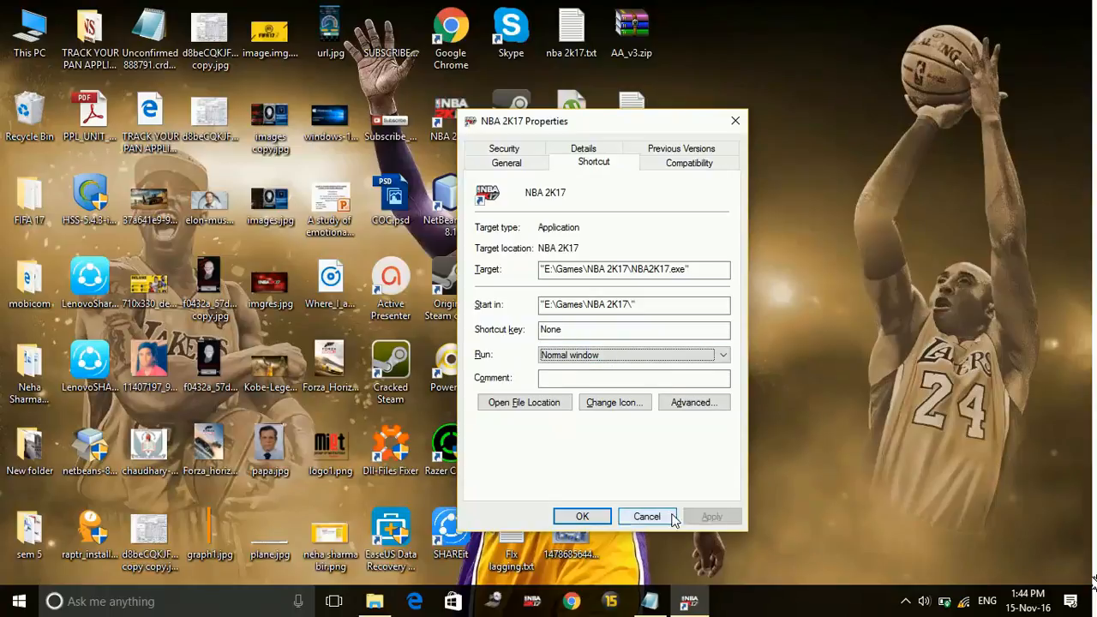
pyautogui.click(646, 516)
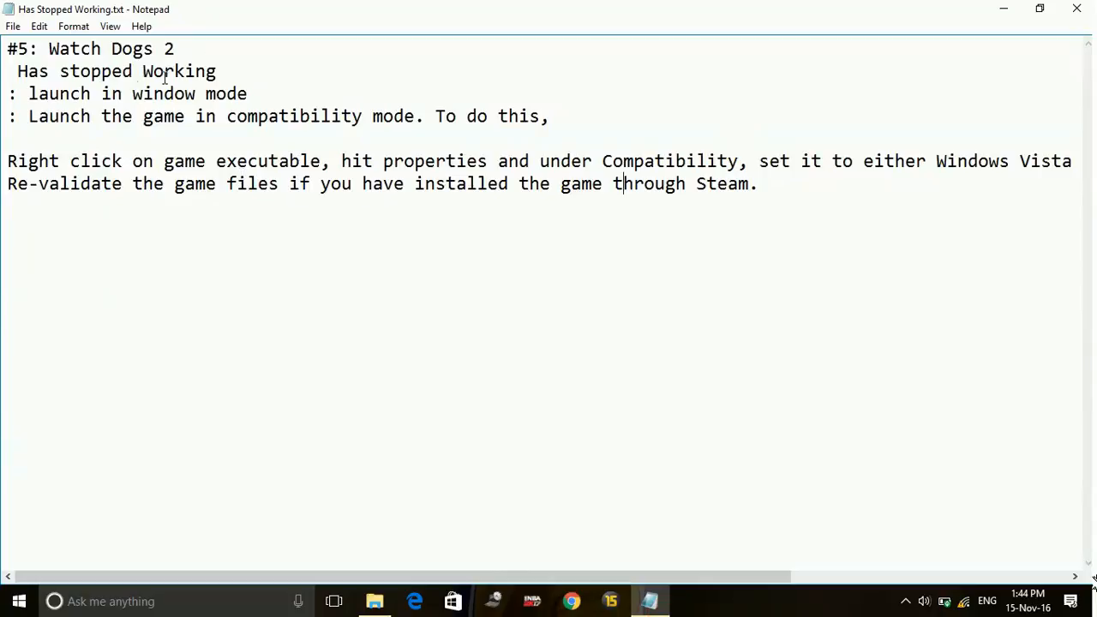
# Step: Select the 'Launch the game in compatibility mode' line, then minimize Notepad
pyautogui.moveTo(102, 117); pyautogui.dragTo(549, 116)
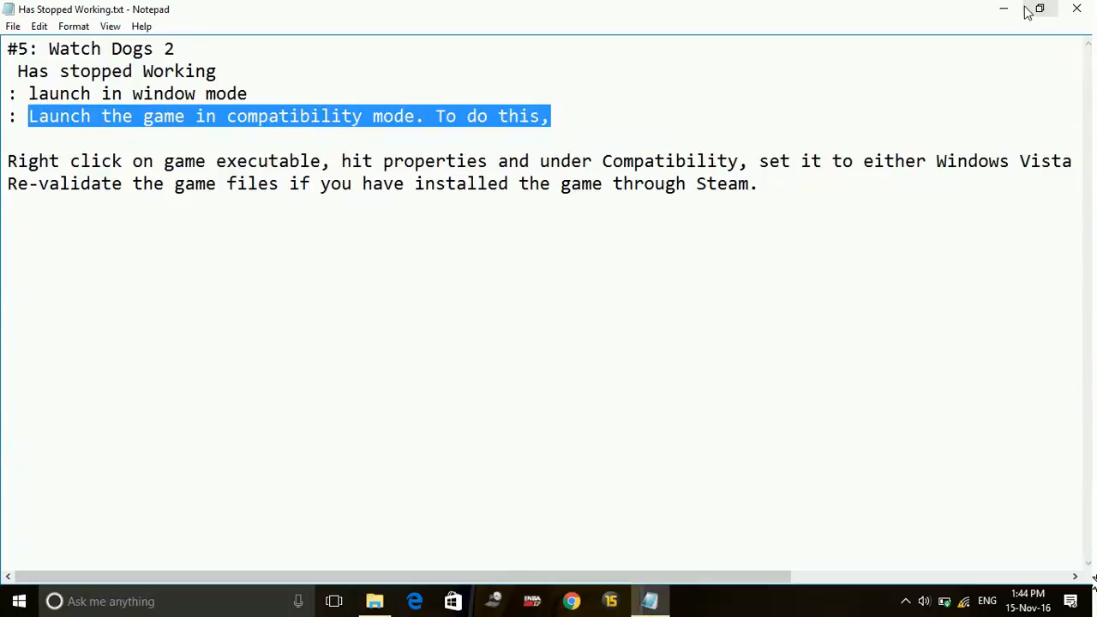
pyautogui.click(1004, 8)
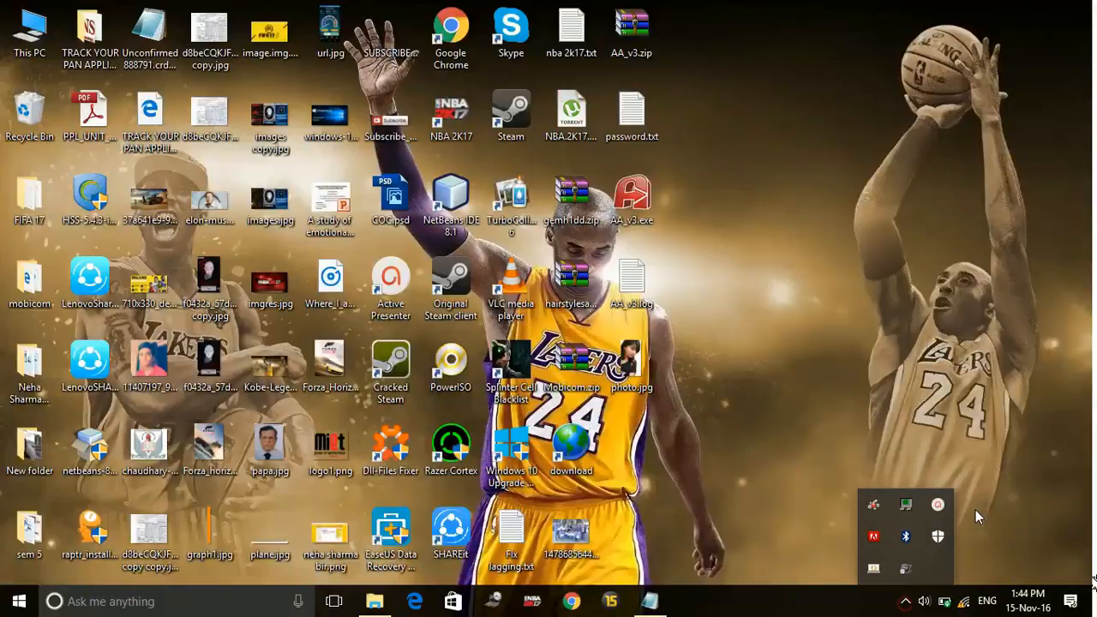
pyautogui.moveTo(451, 197)
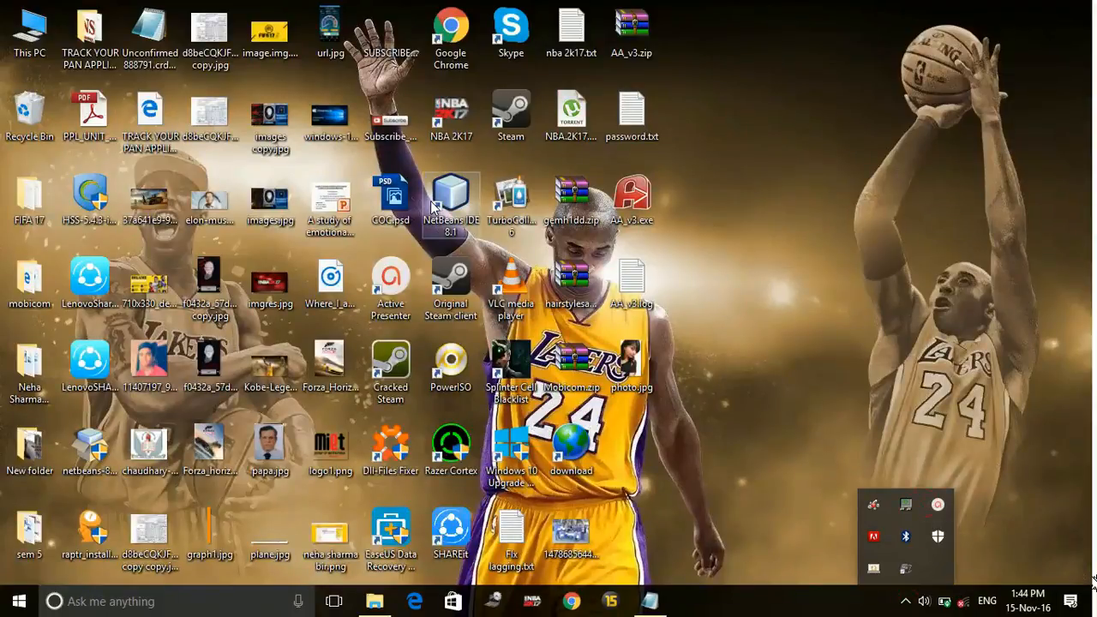
# Step: Reopen the NBA 2K17 shortcut's Properties on the Compatibility settings
pyautogui.rightClick(451, 116)
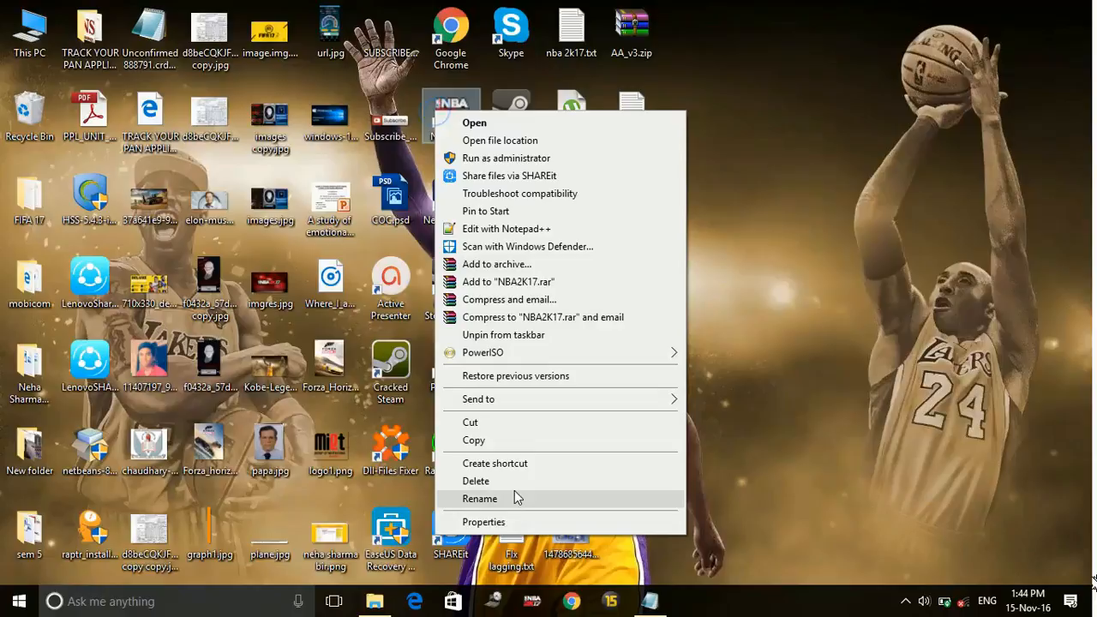
pyautogui.click(484, 521)
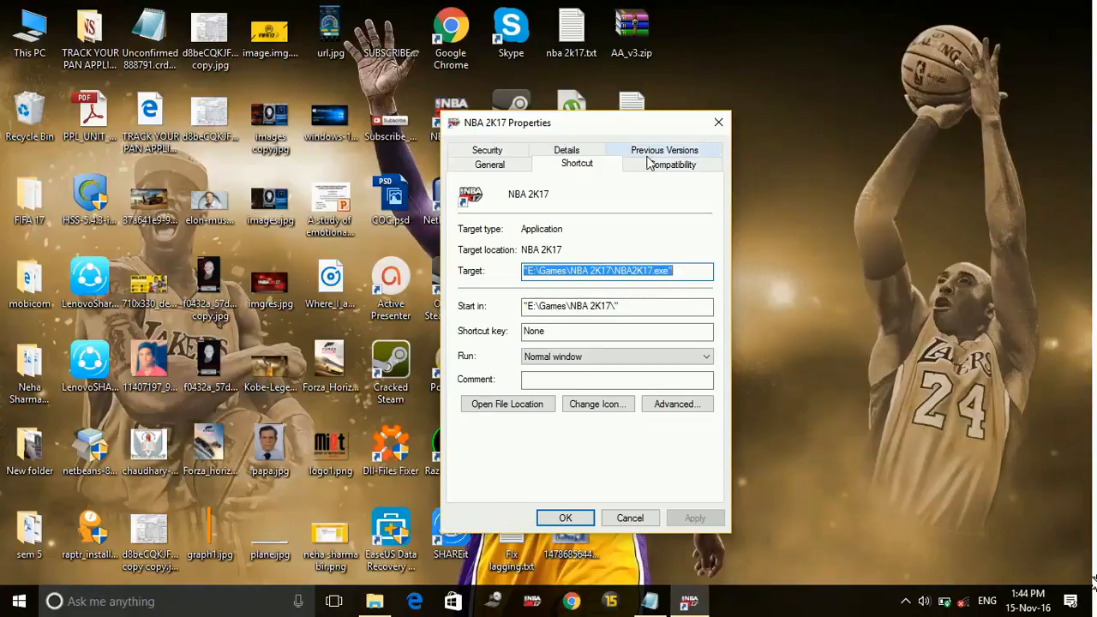
pyautogui.click(672, 164)
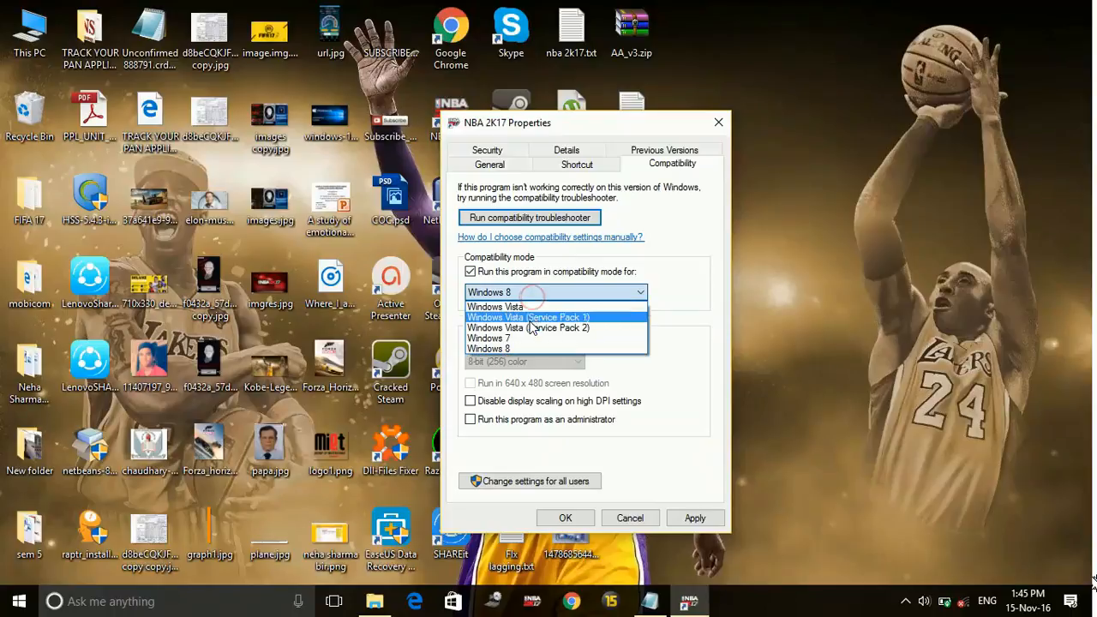
pyautogui.moveTo(528, 329)
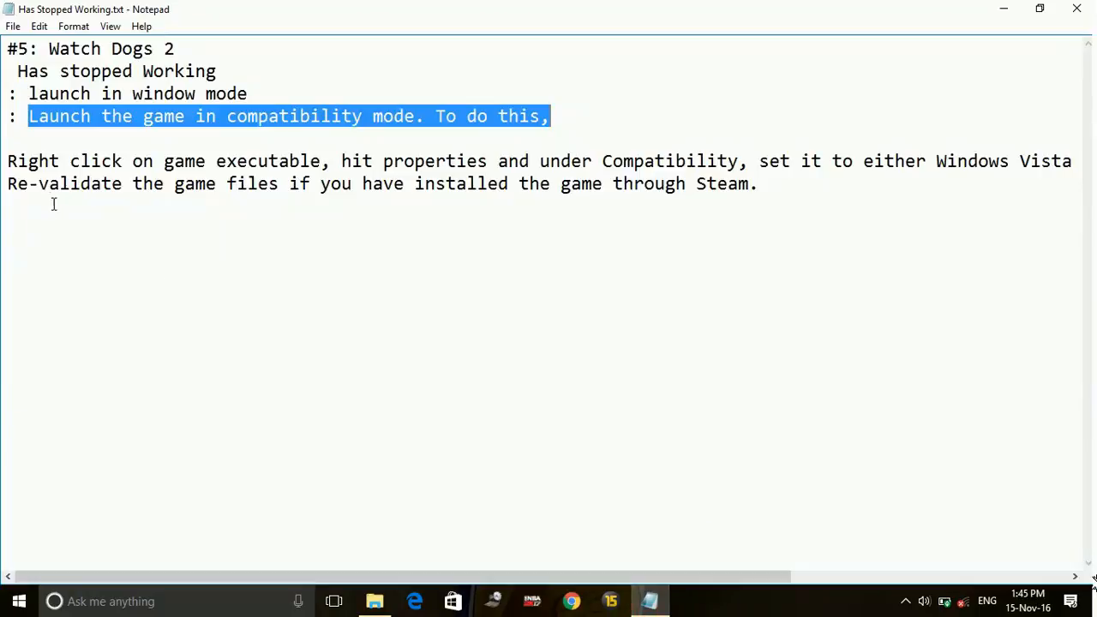
pyautogui.moveTo(895, 153)
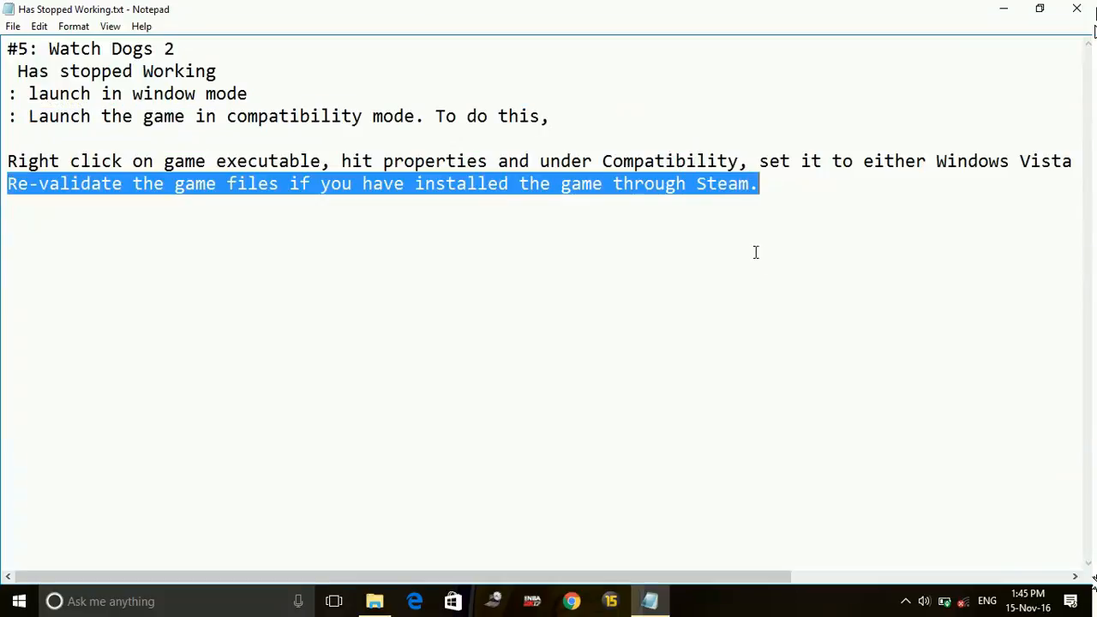
pyautogui.moveTo(820, 316)
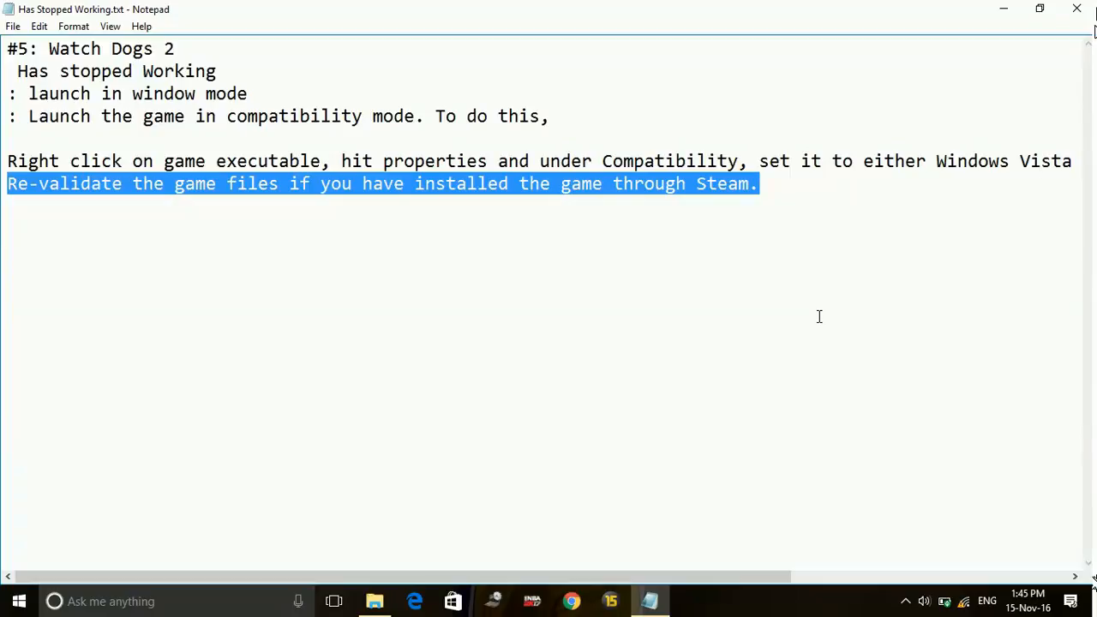
pyautogui.click(758, 183)
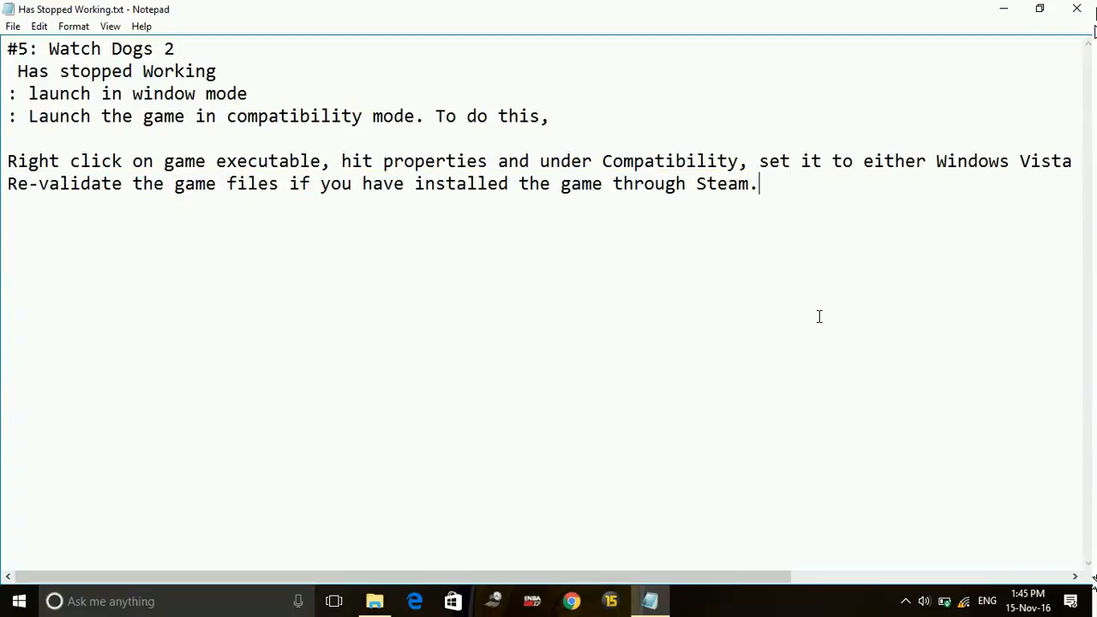